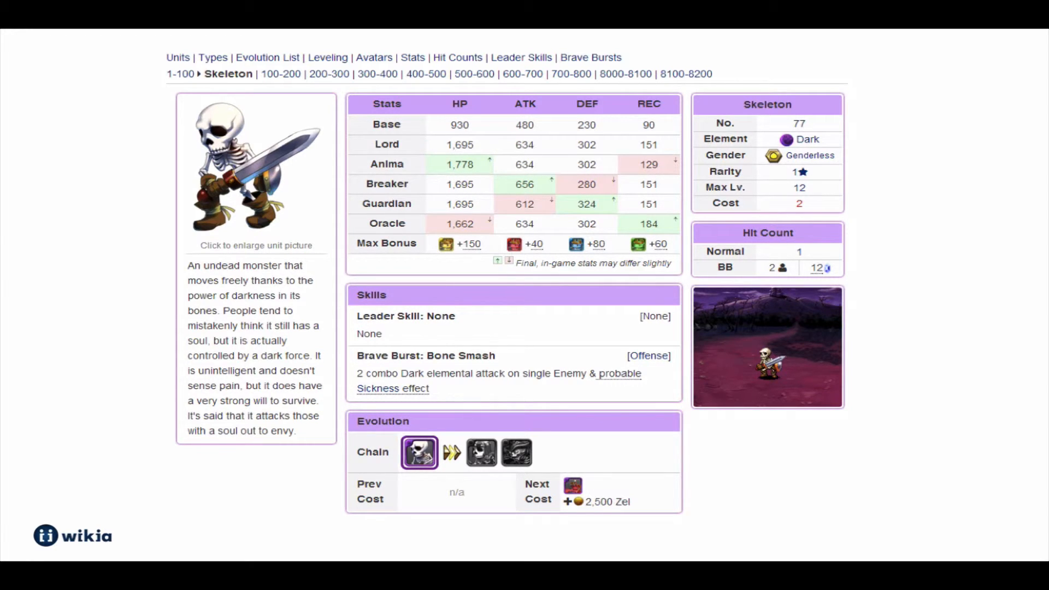
scroll("up", 3)
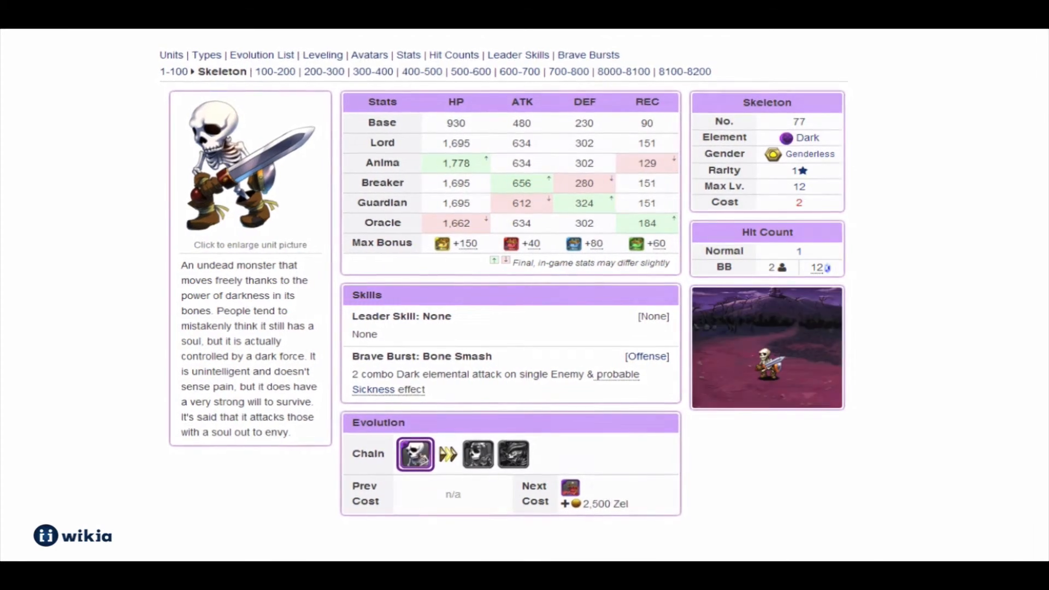